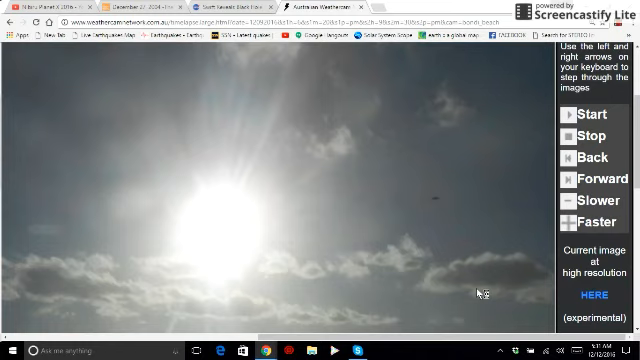
pyautogui.moveTo(478, 292)
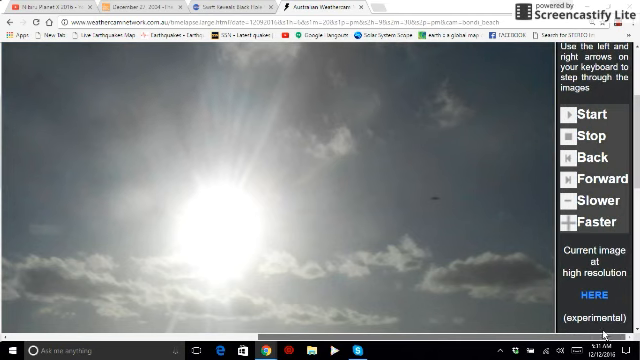
pyautogui.moveTo(456, 192)
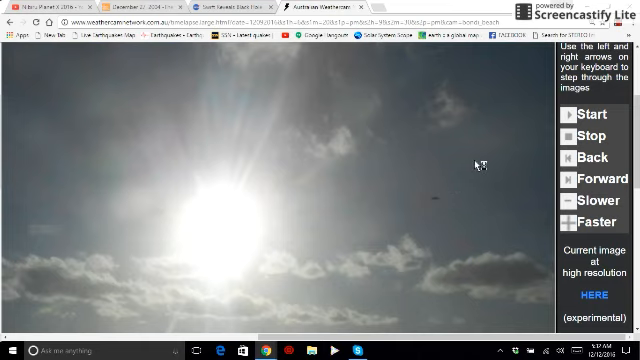
pyautogui.moveTo(508, 138)
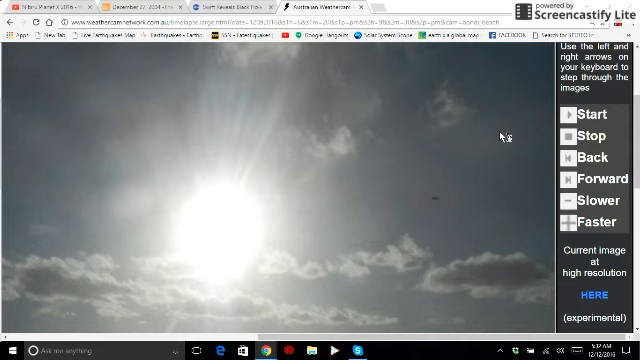
pyautogui.moveTo(504, 136)
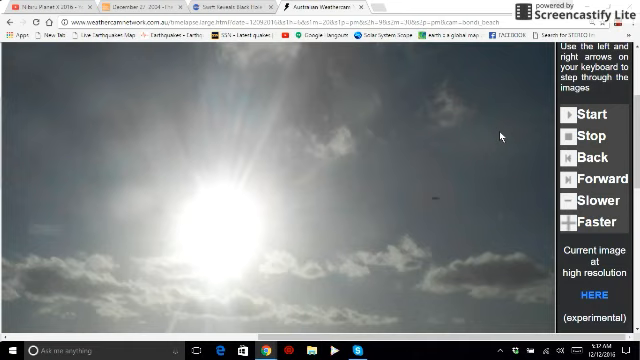
pyautogui.moveTo(378, 96)
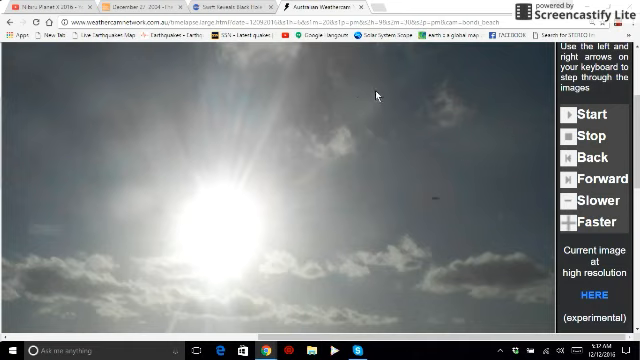
pyautogui.moveTo(336, 100)
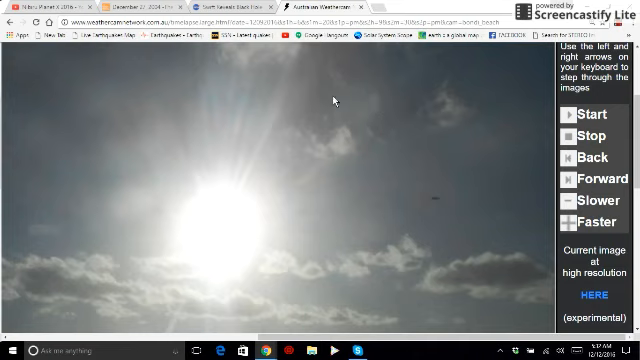
pyautogui.moveTo(396, 124)
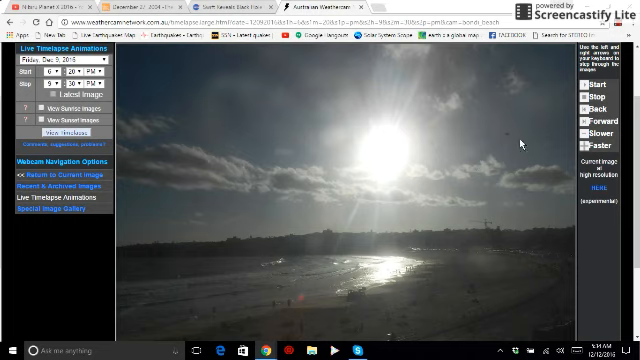
pyautogui.moveTo(504, 130)
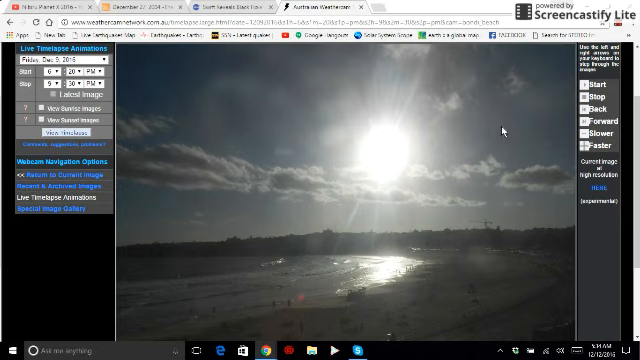
pyautogui.moveTo(524, 160)
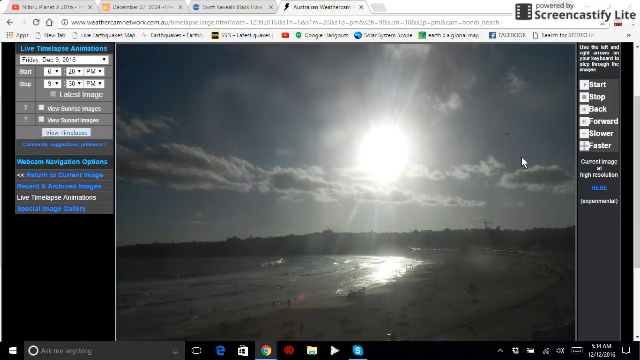
pyautogui.moveTo(464, 72)
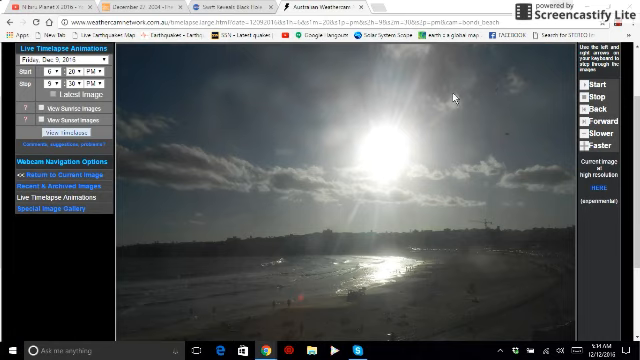
pyautogui.moveTo(516, 146)
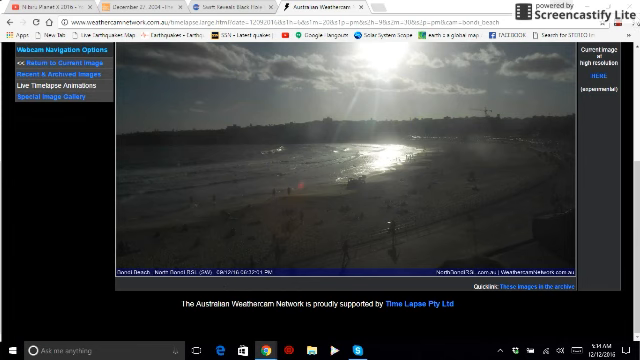
# - Scroll down to reveal the North Bondi RSL (SW) caption and 04:52:01 PM timestamp
pyautogui.click(630, 18)
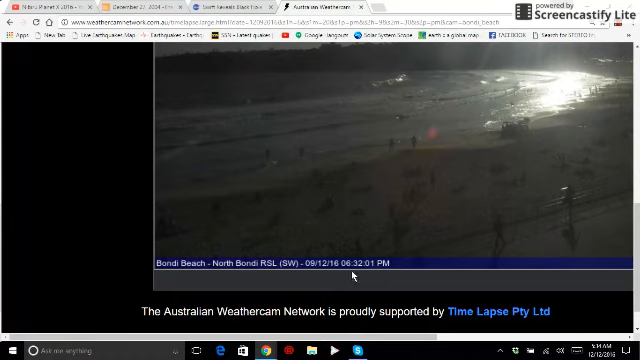
pyautogui.moveTo(362, 272)
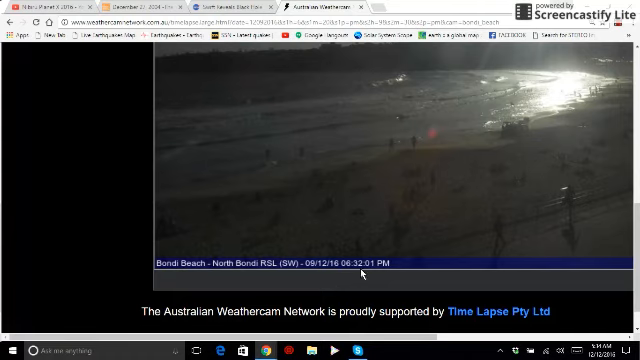
pyautogui.moveTo(252, 284)
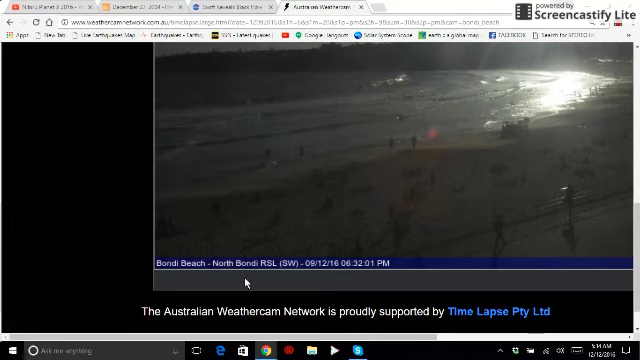
pyautogui.moveTo(348, 278)
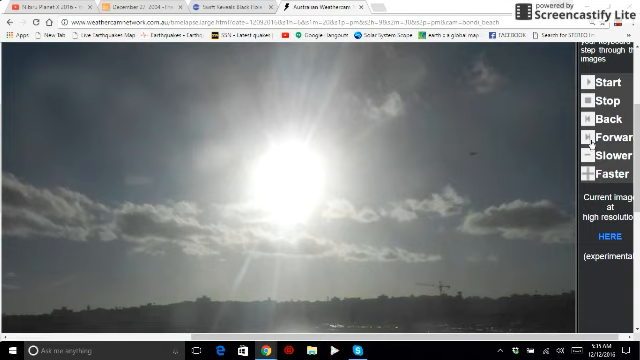
# - Magnify the page further with Chrome's zoom until the sky near the sun fills the window
pyautogui.click(590, 136)
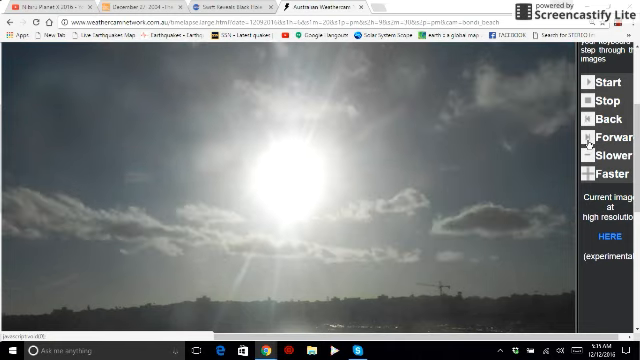
pyautogui.click(588, 138)
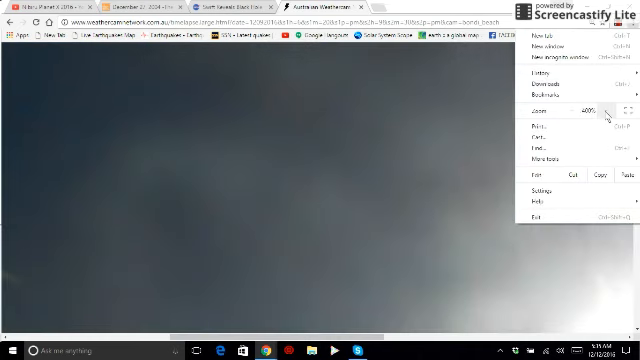
pyautogui.click(612, 104)
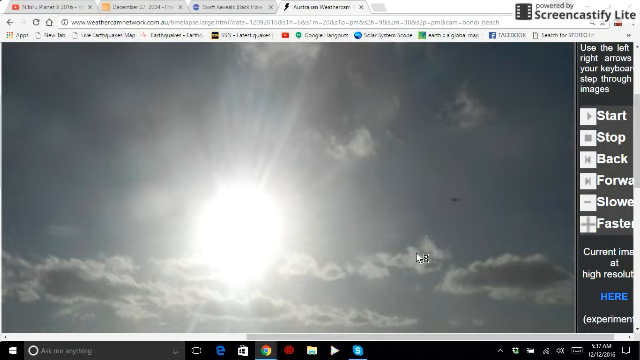
pyautogui.moveTo(364, 104)
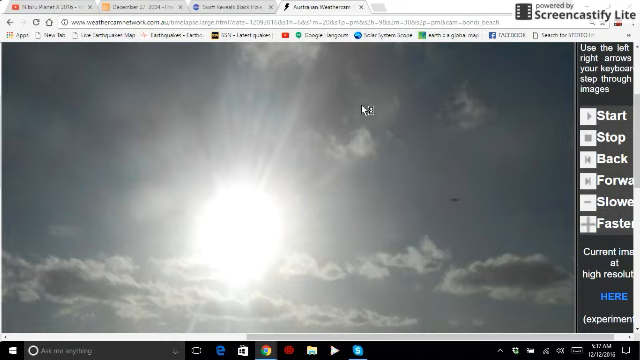
pyautogui.moveTo(450, 196)
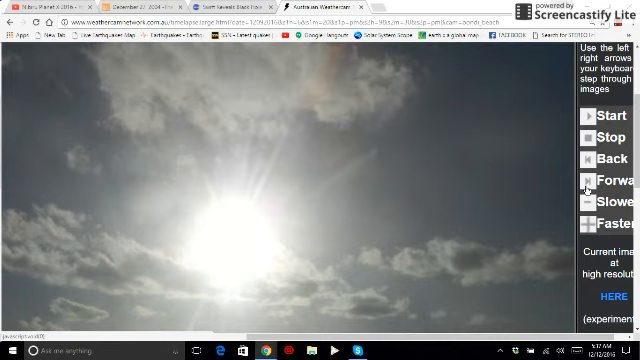
# - Step the time-lapse forward two frames until the sun sits over the city skyline
pyautogui.click(596, 180)
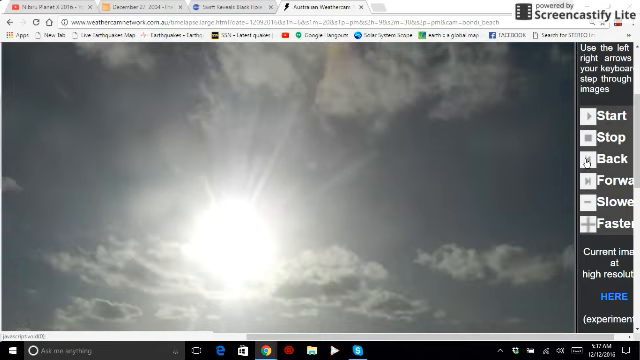
pyautogui.click(590, 156)
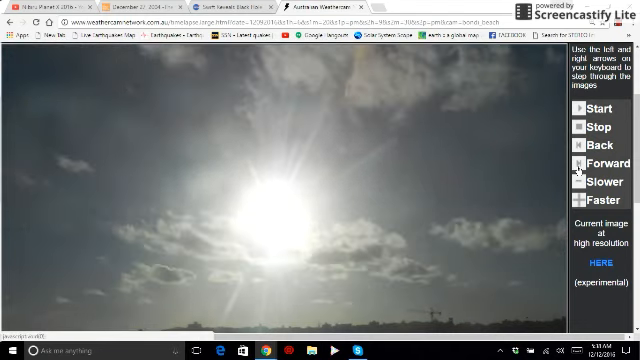
# - Advance the time-lapse five frames as the sun sinks toward the skyline under darker cloud
pyautogui.click(584, 160)
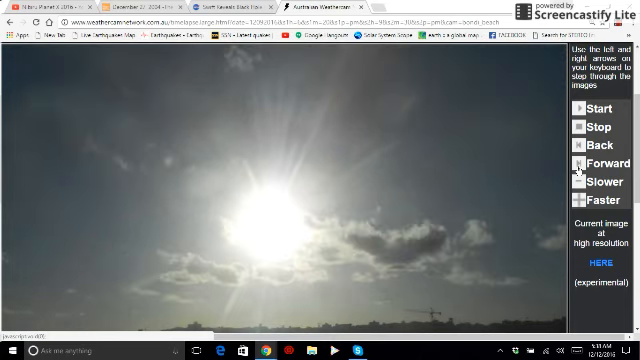
pyautogui.moveTo(368, 112)
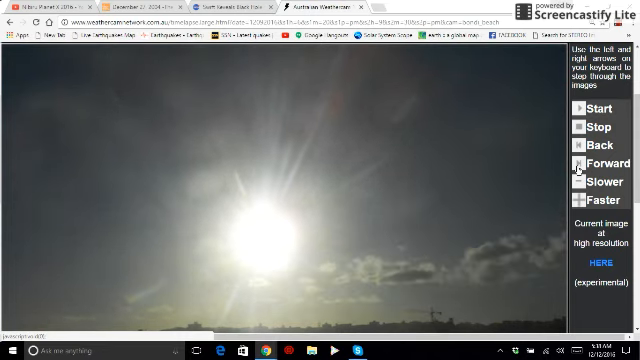
pyautogui.click(582, 160)
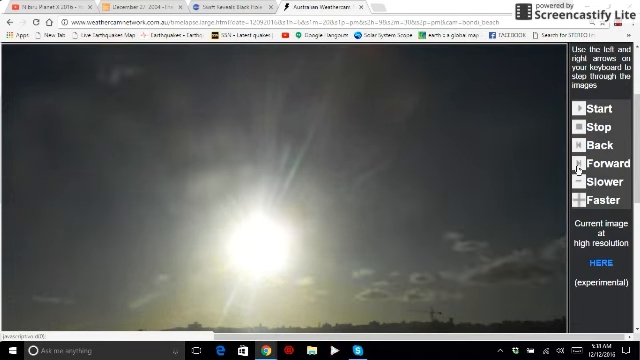
pyautogui.click(584, 162)
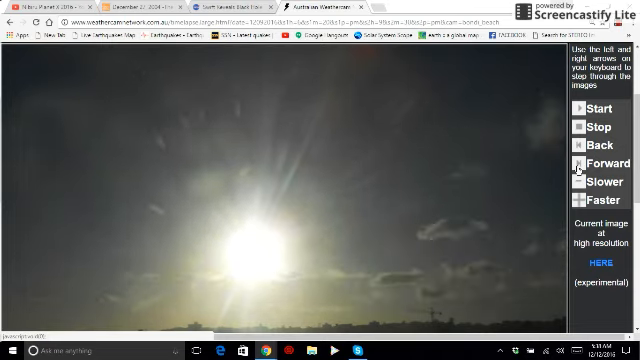
pyautogui.click(584, 162)
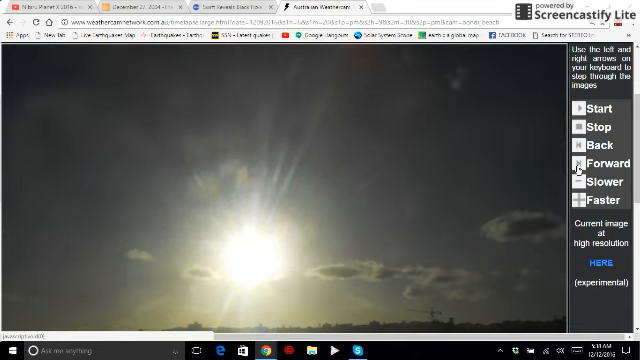
pyautogui.click(584, 160)
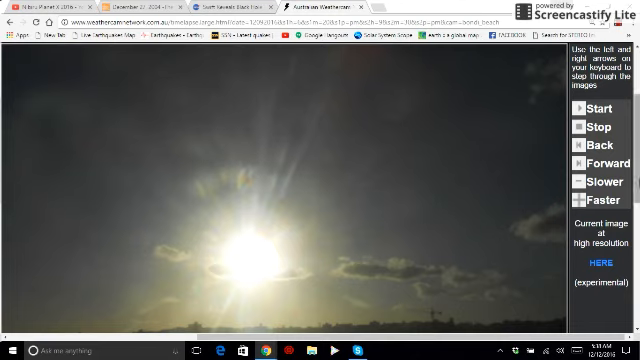
# - Step forward to a later frame with the low sun glinting off the beach and water
pyautogui.click(584, 160)
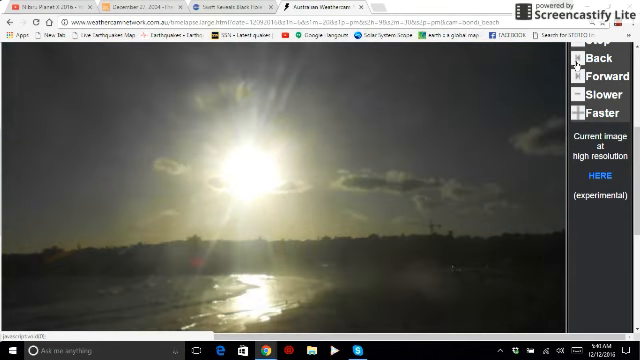
pyautogui.moveTo(290, 108)
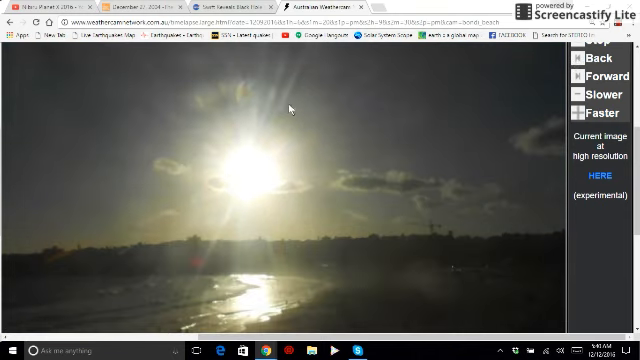